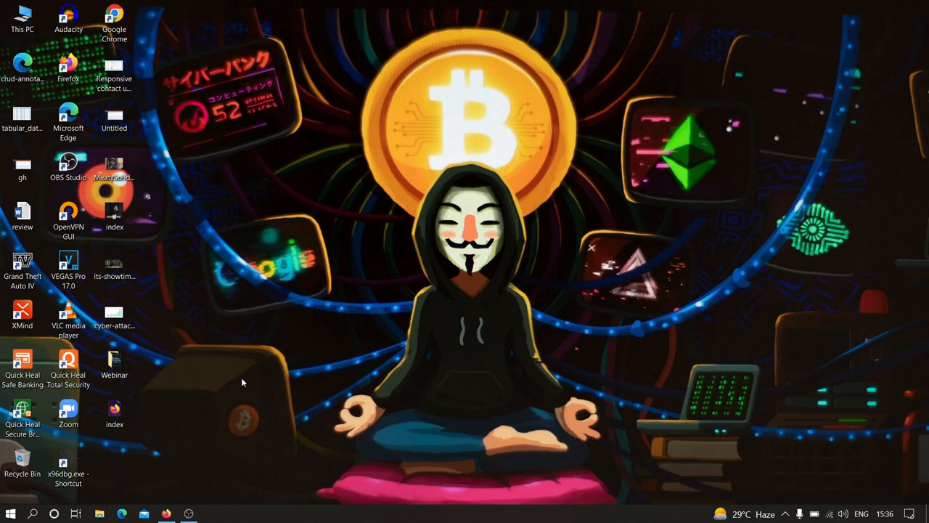
# Step: Launch Firefox and load the BePractical website home page
pyautogui.click(166, 514)
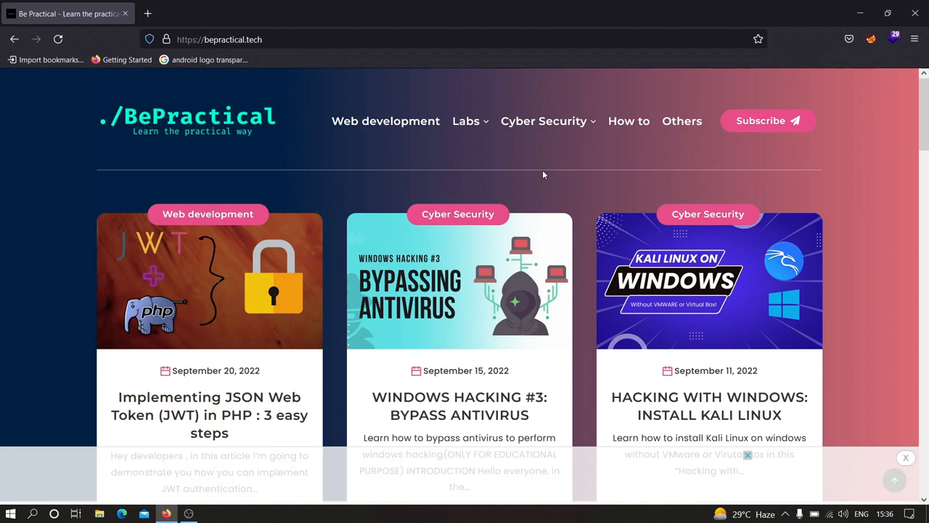
# Step: Go to Labs > Cyber and enter Lab #1, the Flair Haven workshop site
pyautogui.click(466, 120)
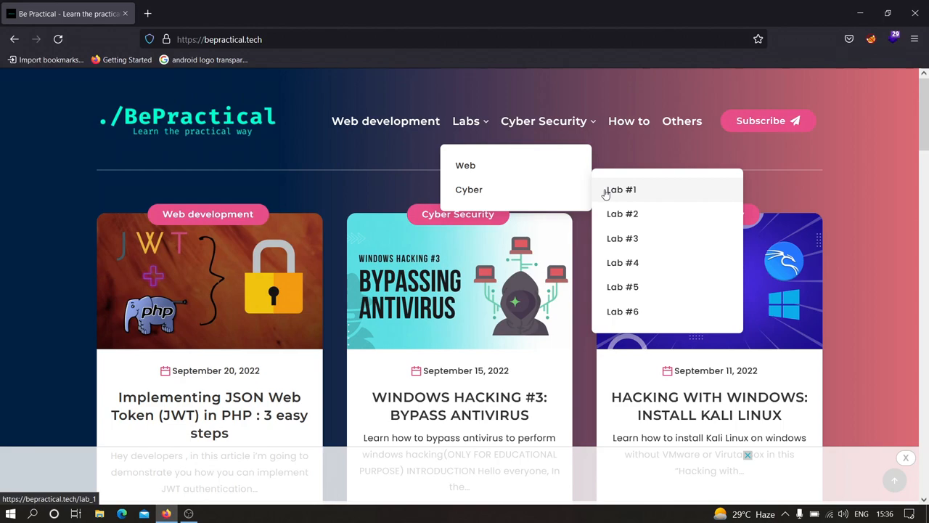
pyautogui.click(621, 189)
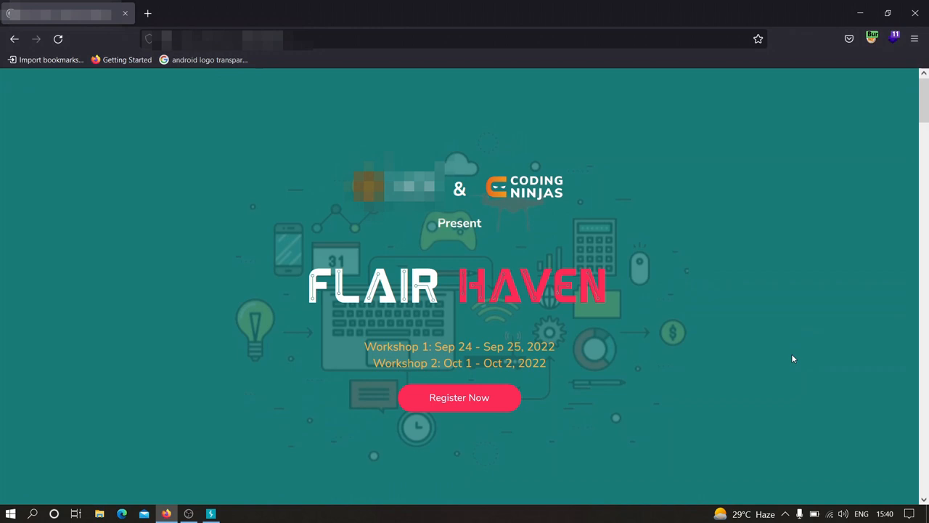
# Step: Choose Register Now on Flair Haven to reach the personal details form
pyautogui.click(459, 397)
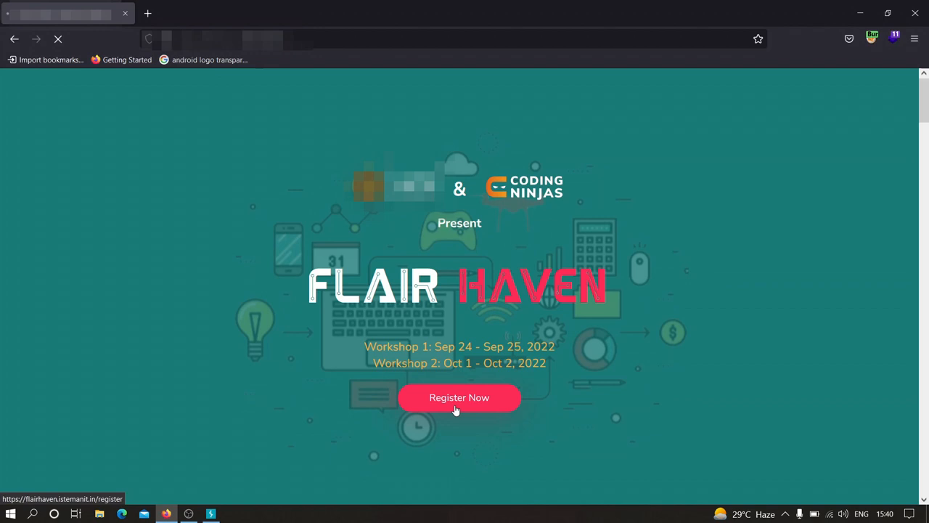
pyautogui.click(459, 398)
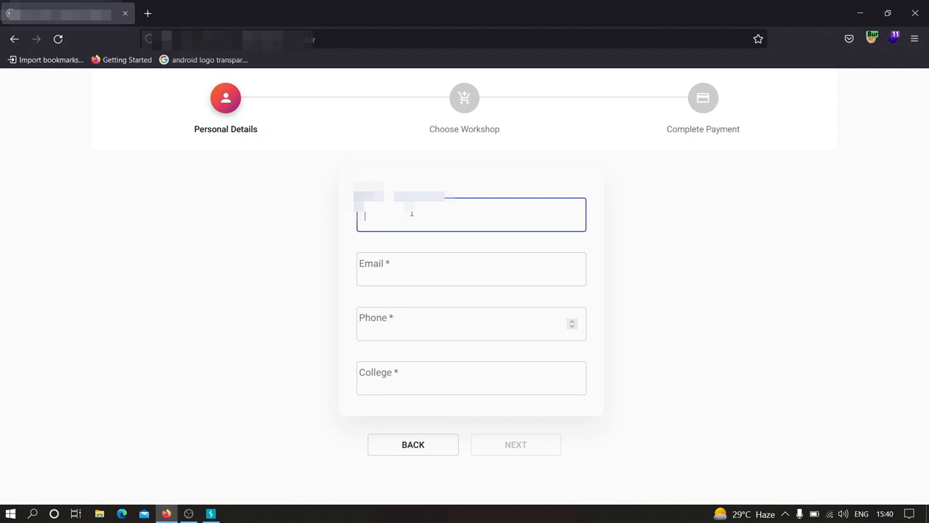
pyautogui.write('dummy1')
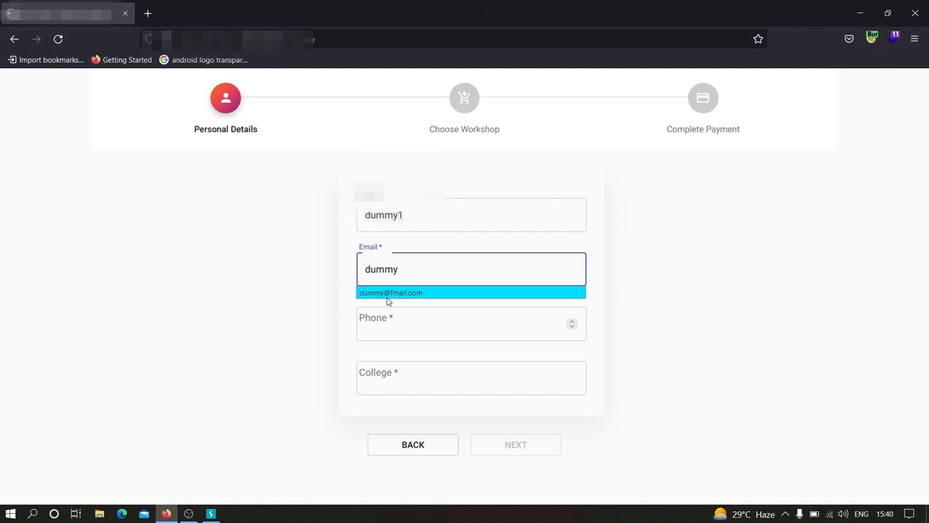
pyautogui.write('11223344')
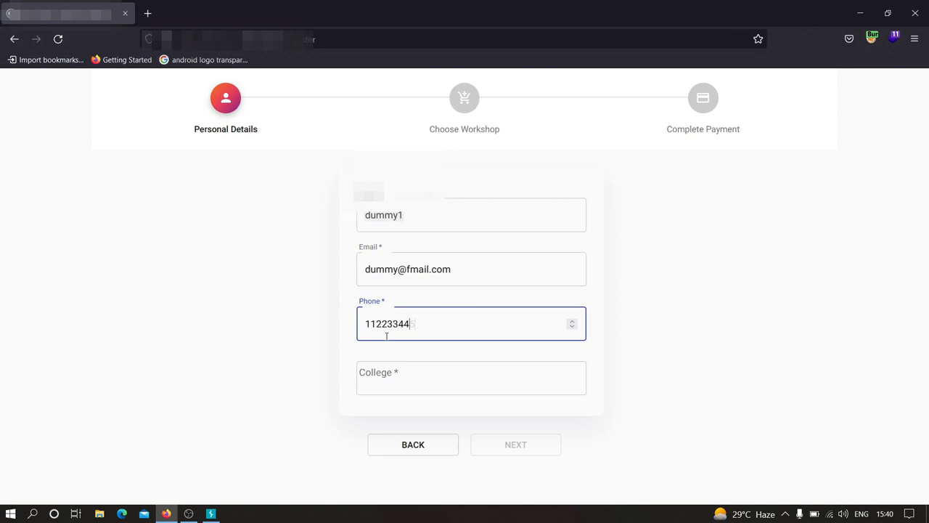
pyautogui.write('dummy')
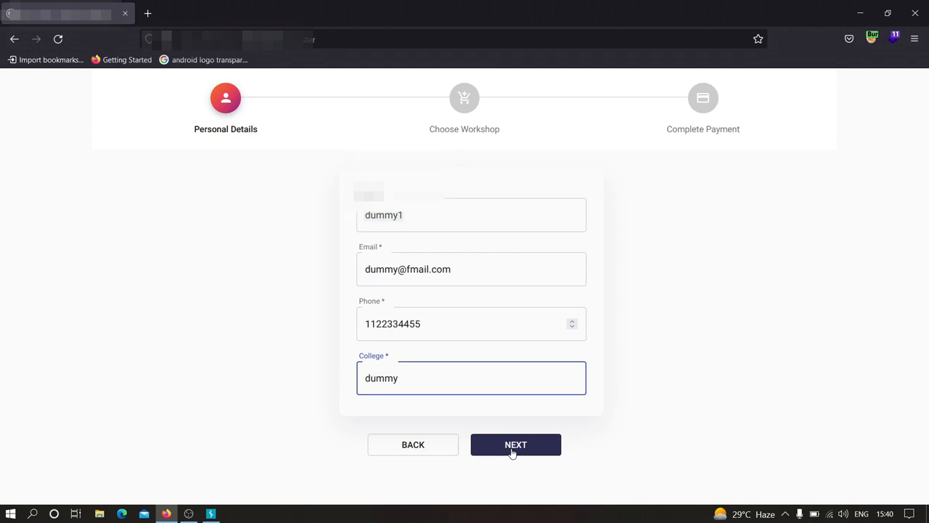
pyautogui.click(515, 445)
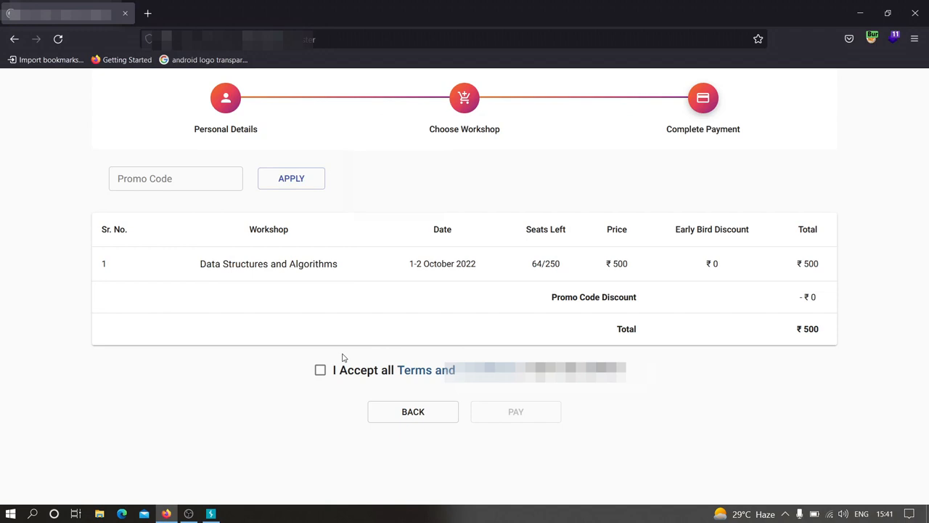
# Step: Accept all terms and pay for the ₹500 DSA workshop, Burp Suite holding the request
pyautogui.click(516, 412)
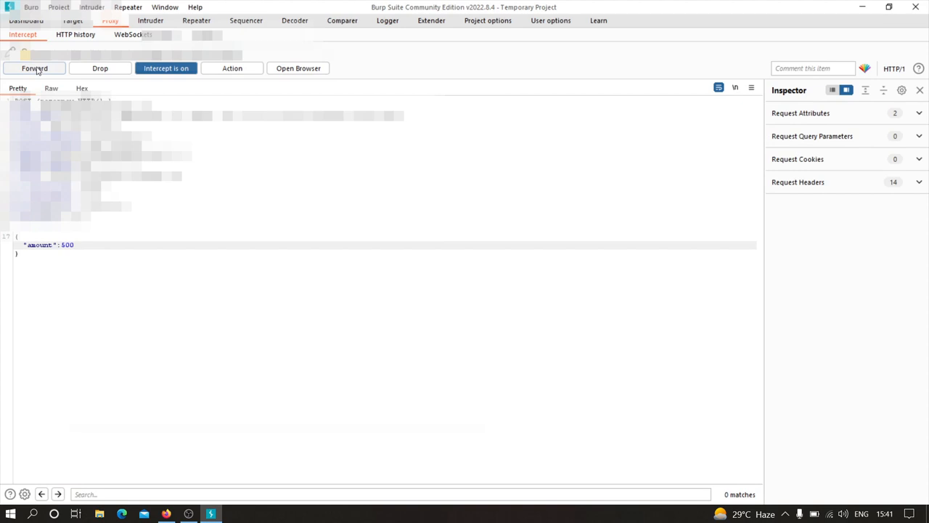
# Step: Forward the intercepted payment request with amount lowered from 500 to 5
pyautogui.click(189, 514)
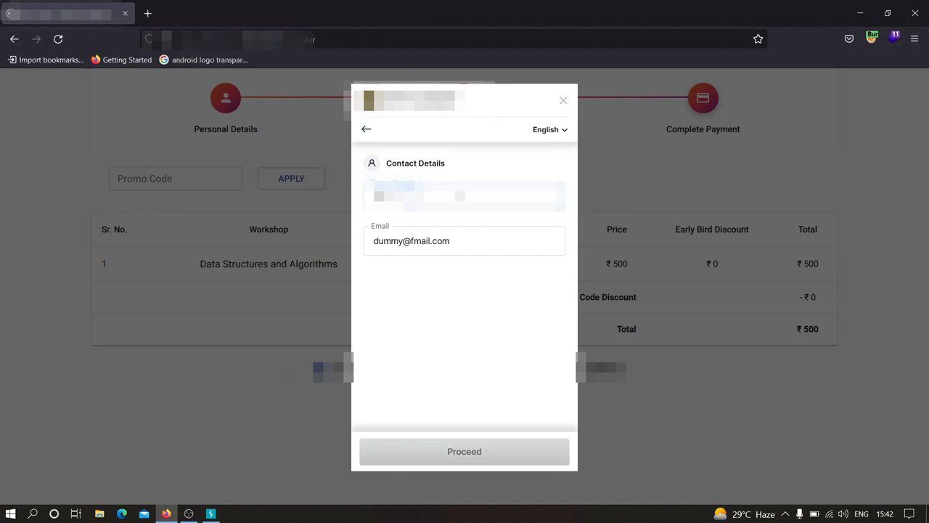
pyautogui.moveTo(464, 450)
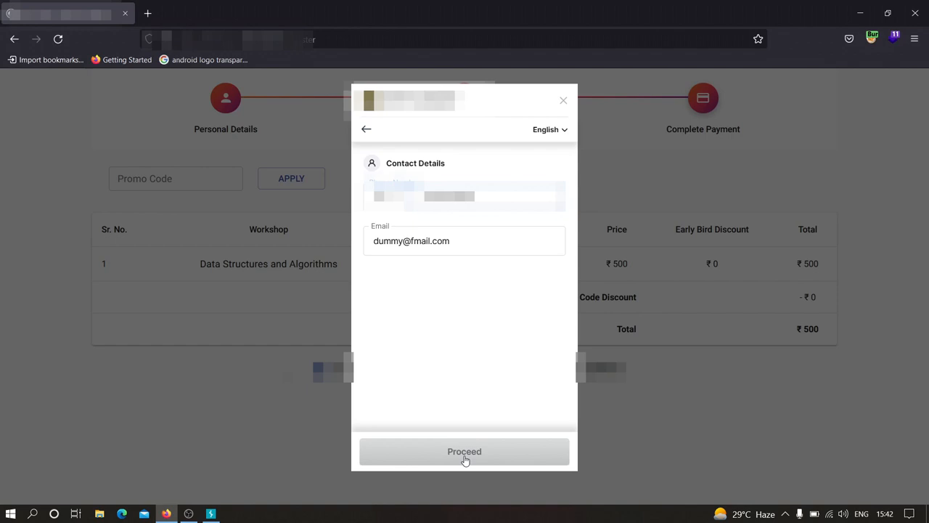
pyautogui.write('faiyazstar786@g')
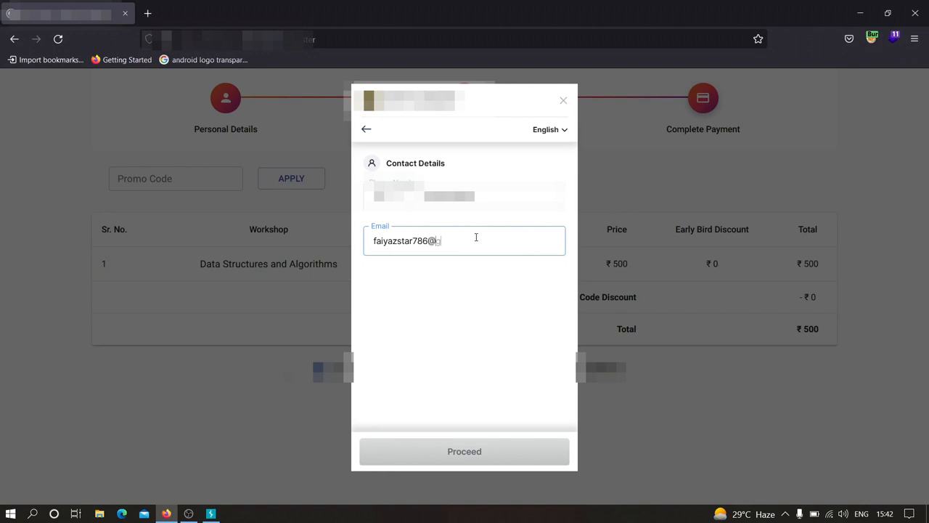
pyautogui.click(465, 451)
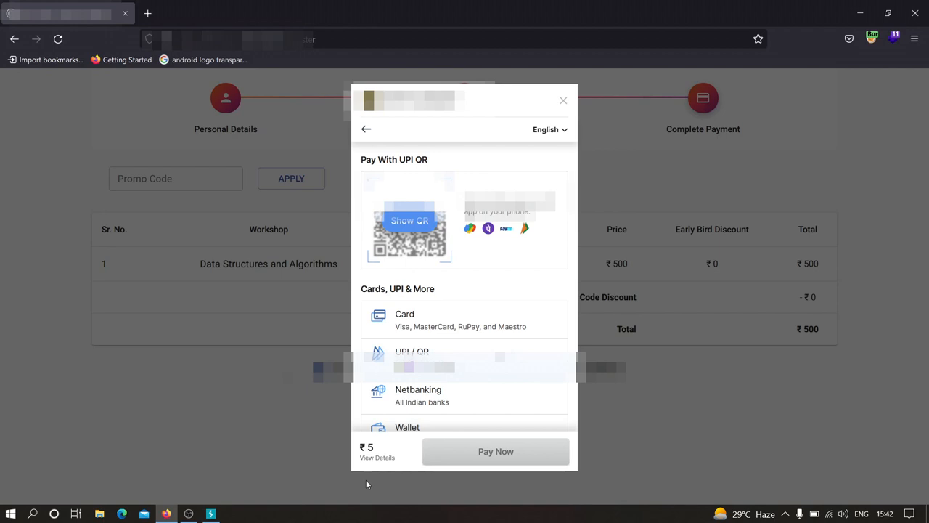